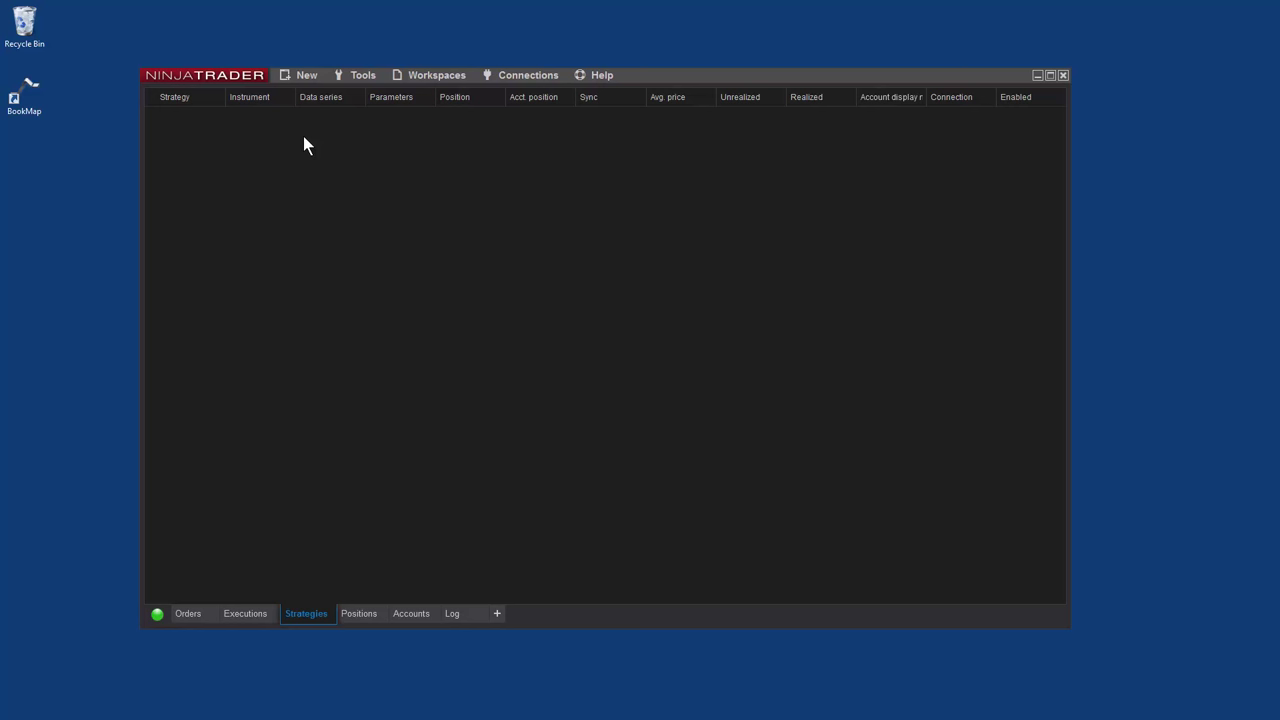
pyautogui.moveTo(230, 88)
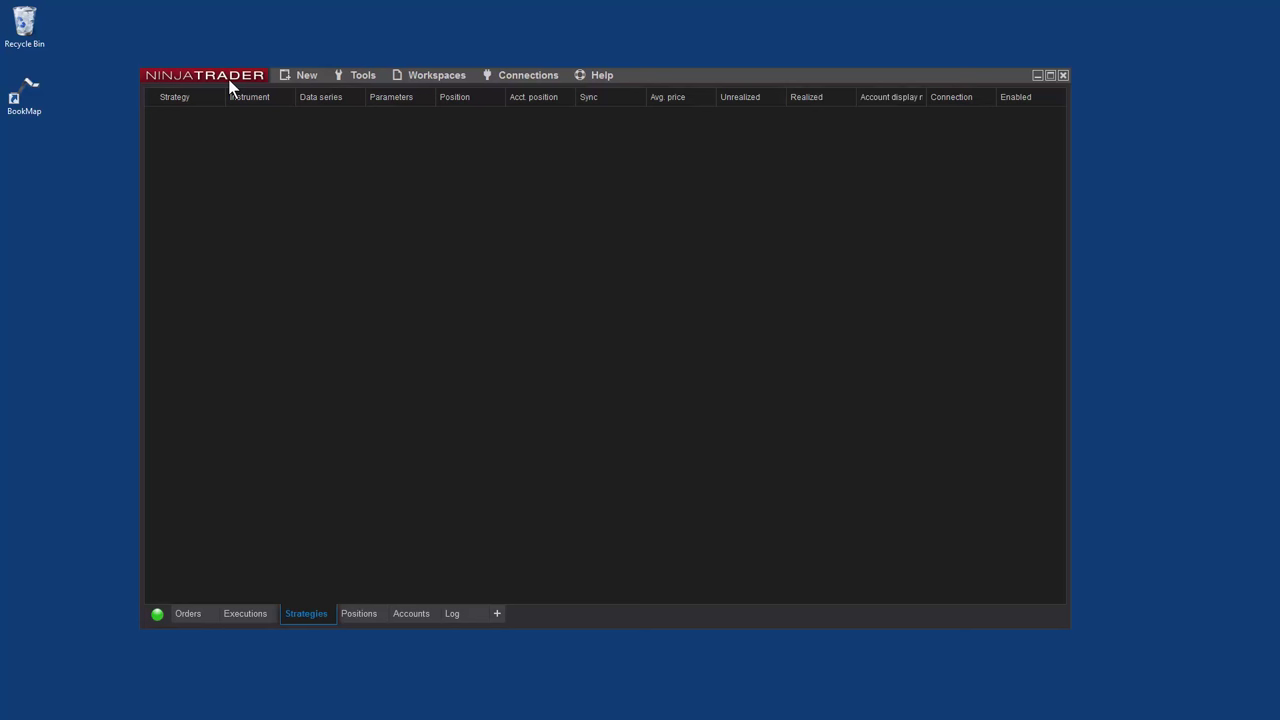
# - Open the Tools menu to begin importing the BookMapIndicator.v8 NinjaScript add-on
pyautogui.click(362, 75)
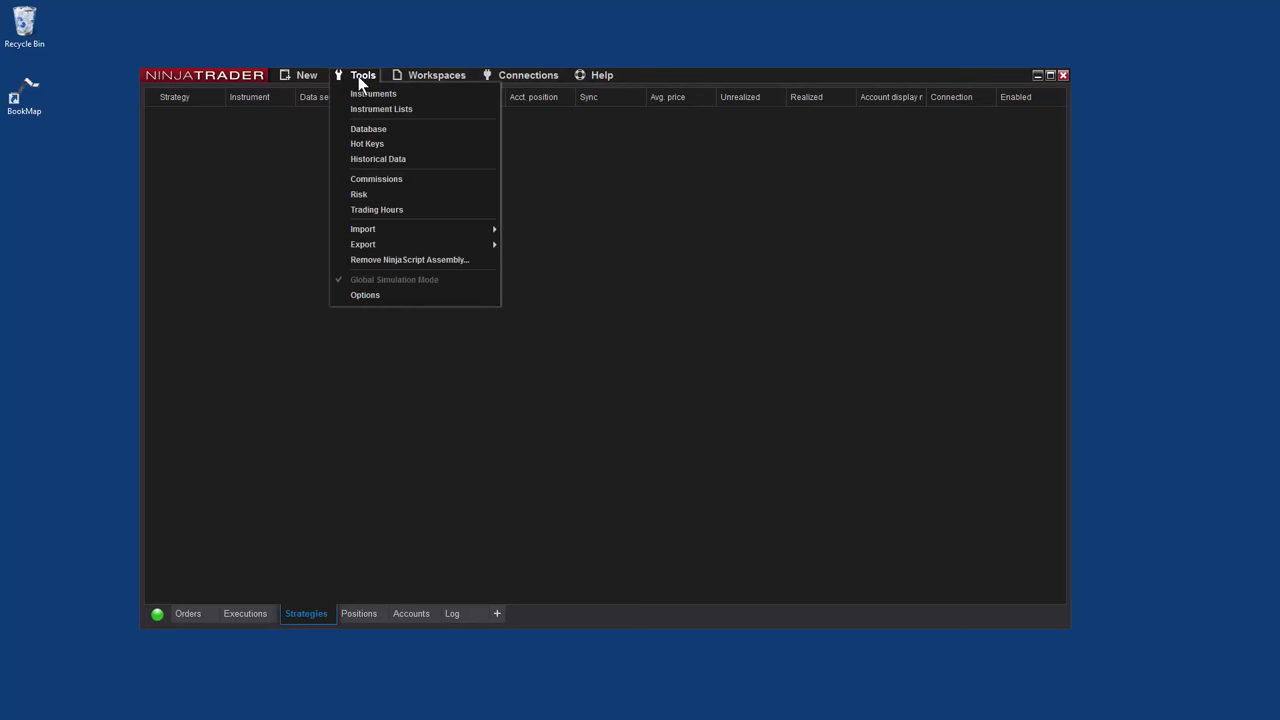
pyautogui.moveTo(363, 228)
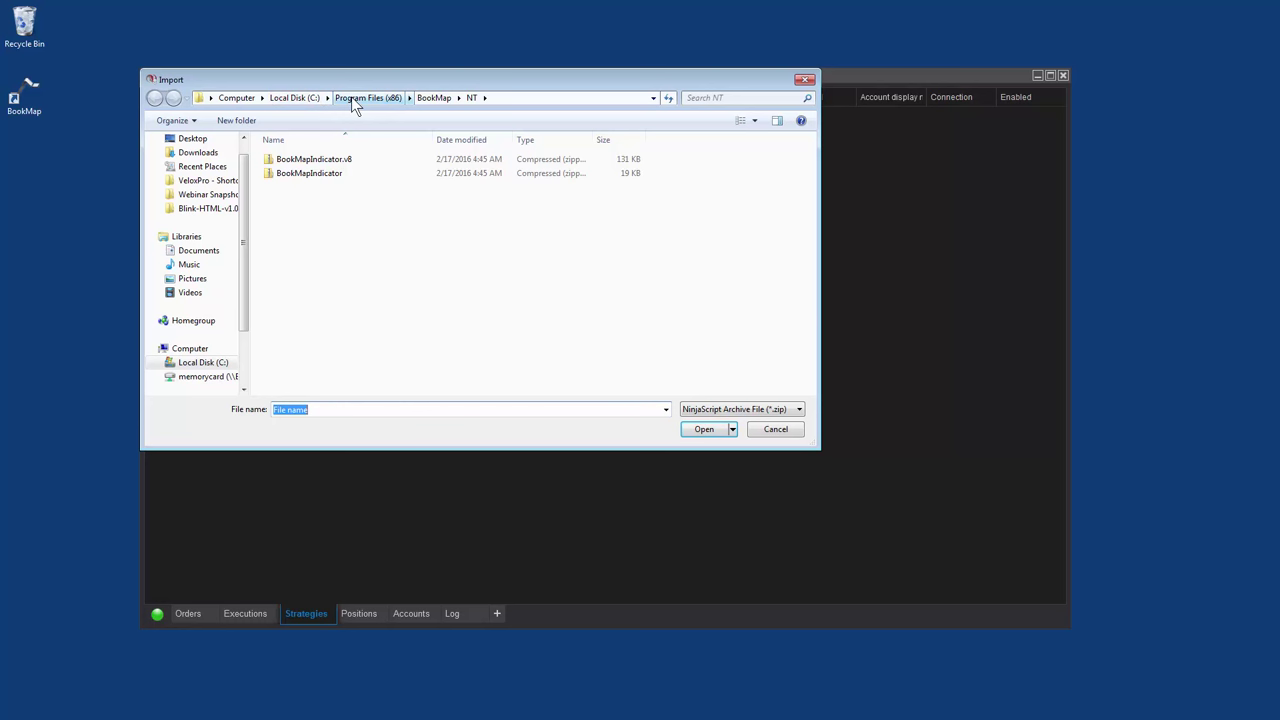
pyautogui.moveTo(378, 107)
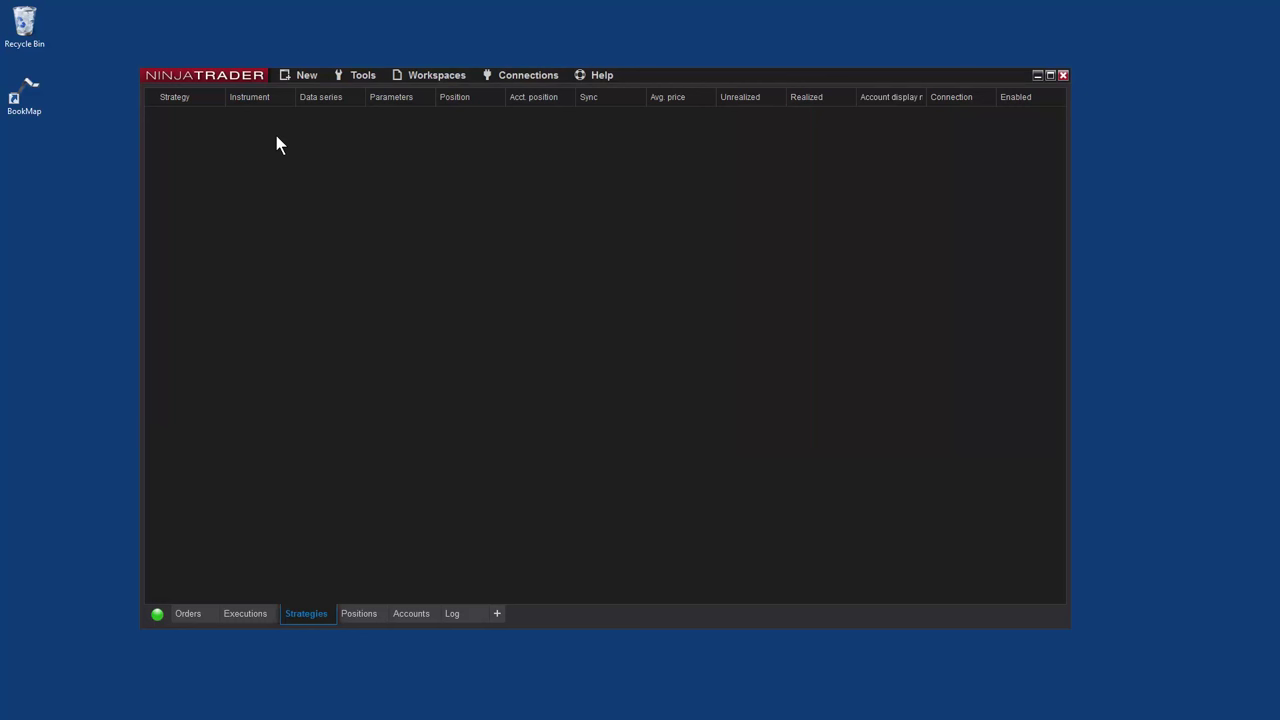
# - Create a new chart from the New menu, opening its Data Series dialog
pyautogui.click(306, 74)
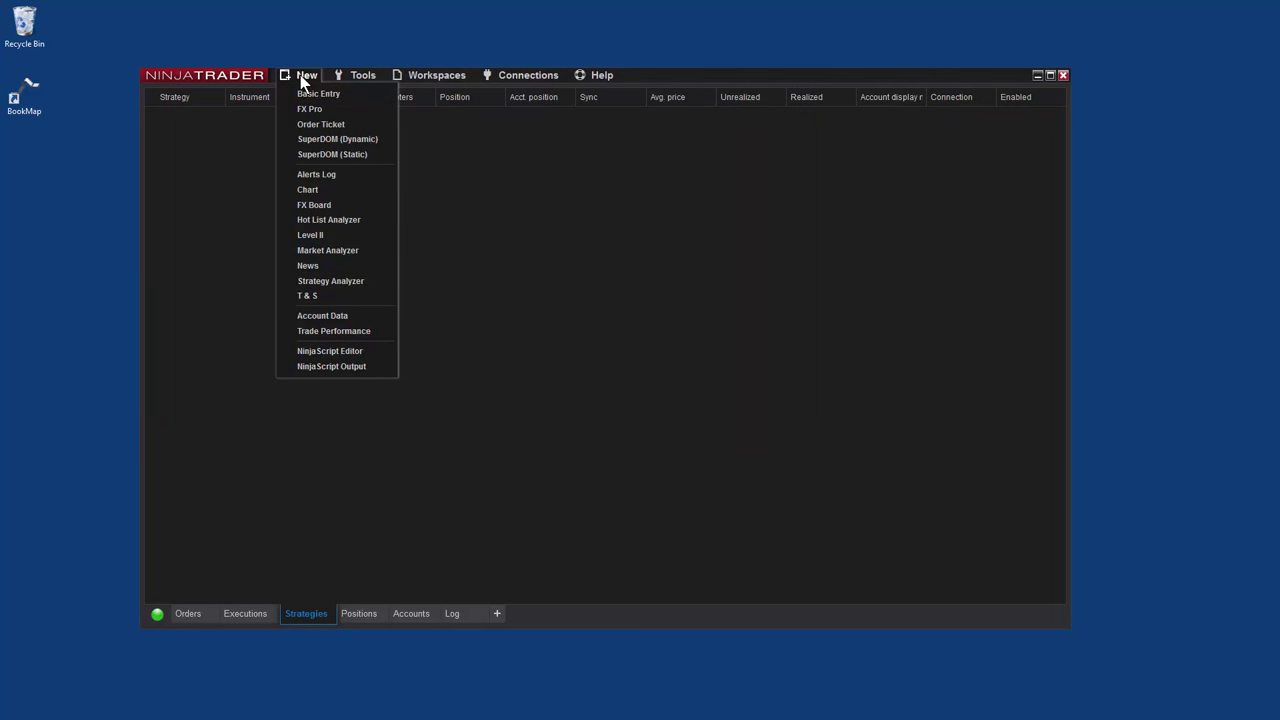
pyautogui.moveTo(301, 83)
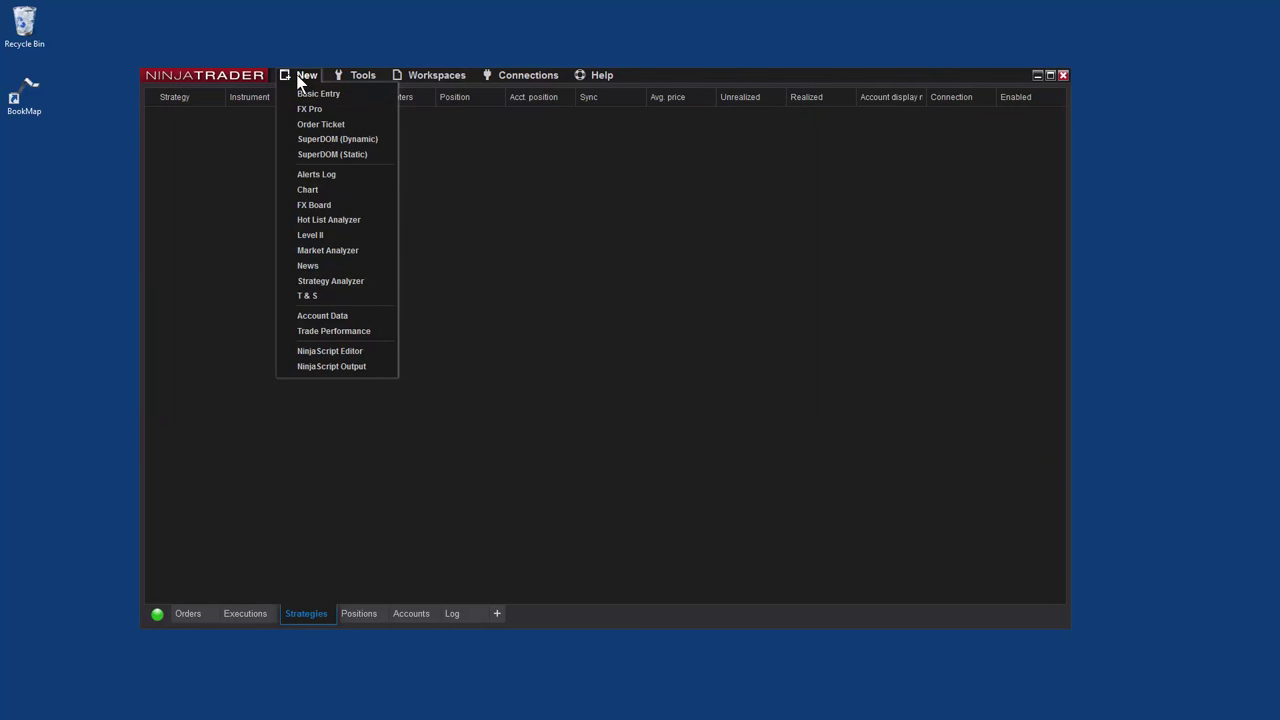
pyautogui.moveTo(308, 189)
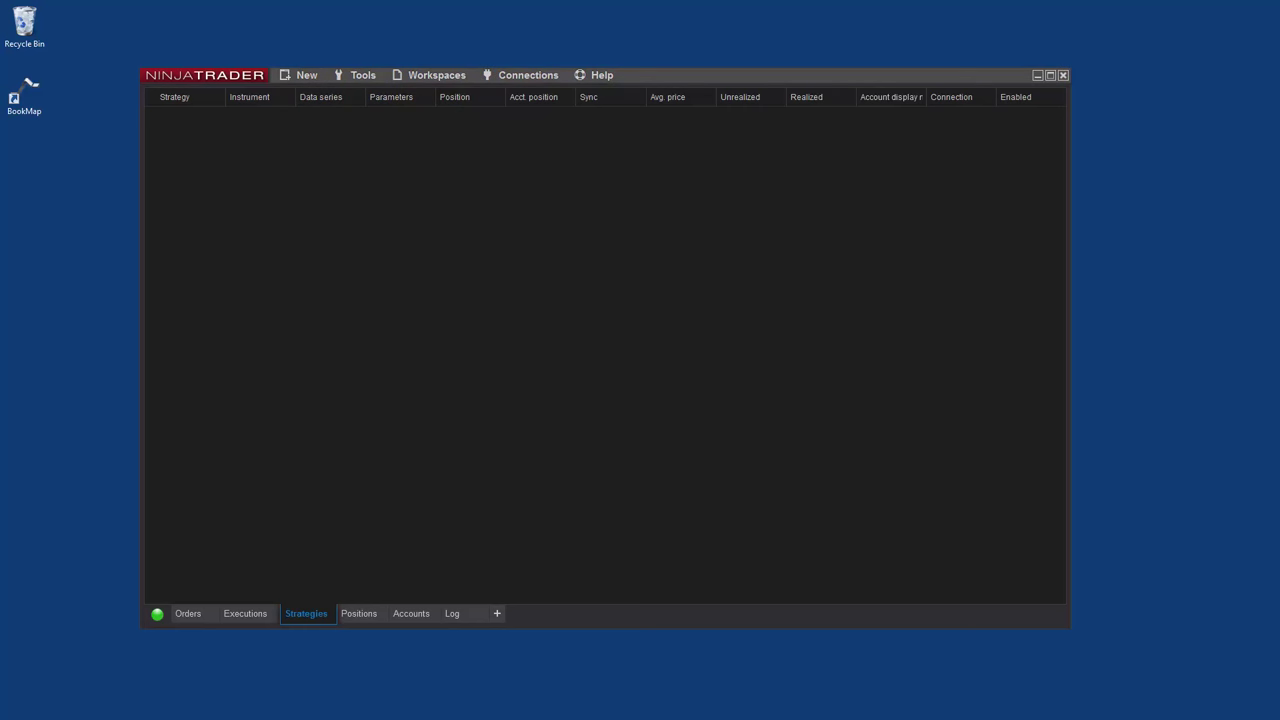
pyautogui.click(300, 161)
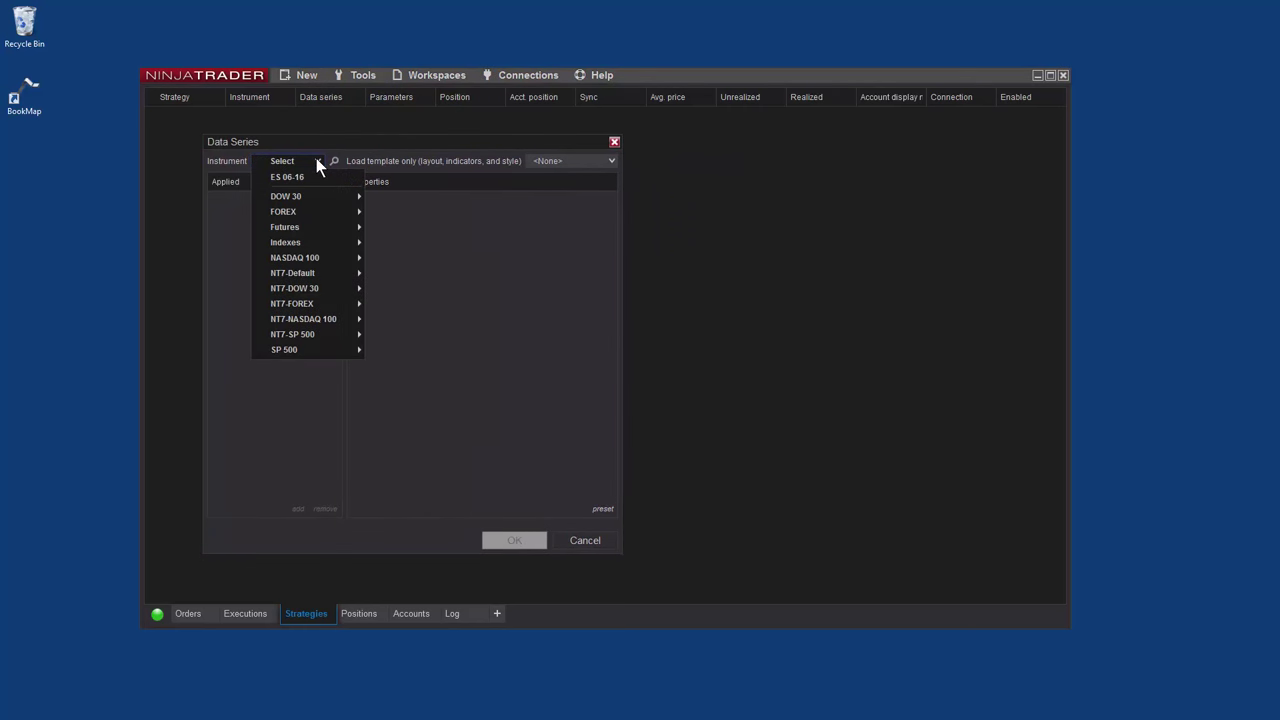
# - Choose ES 06-16 as the instrument and confirm the 1-minute candlestick data series
pyautogui.click(287, 177)
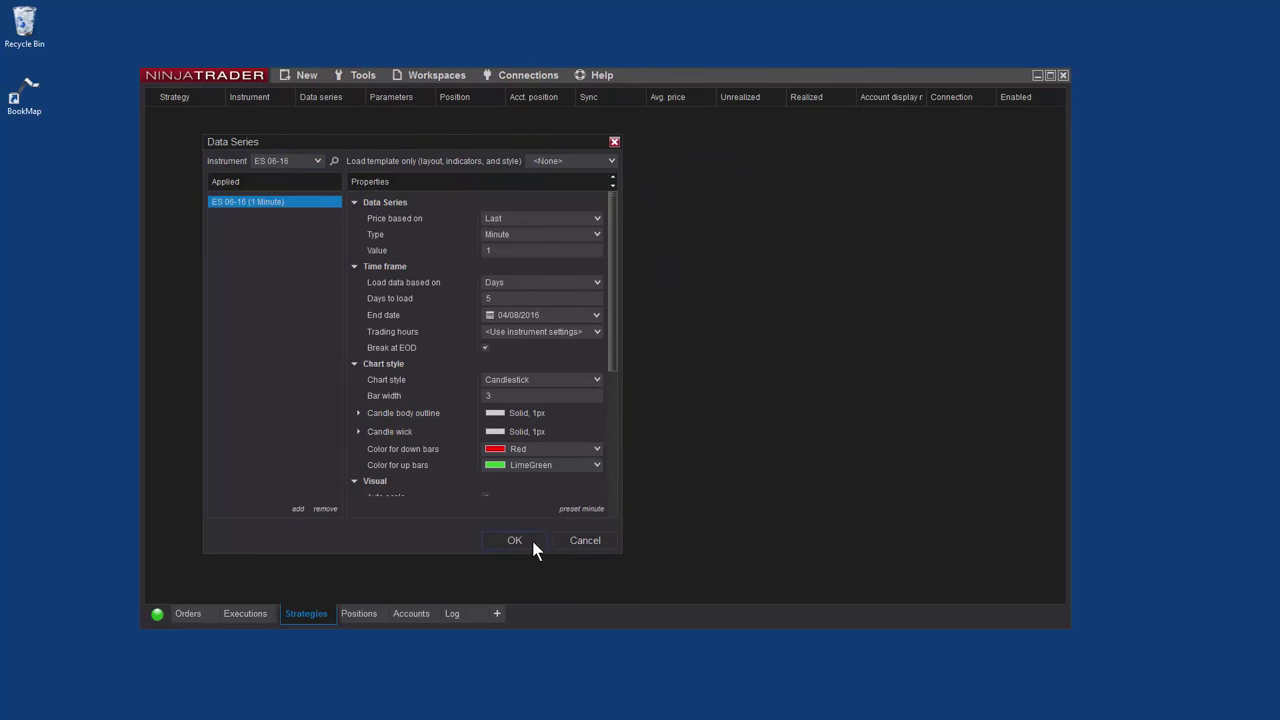
pyautogui.click(514, 540)
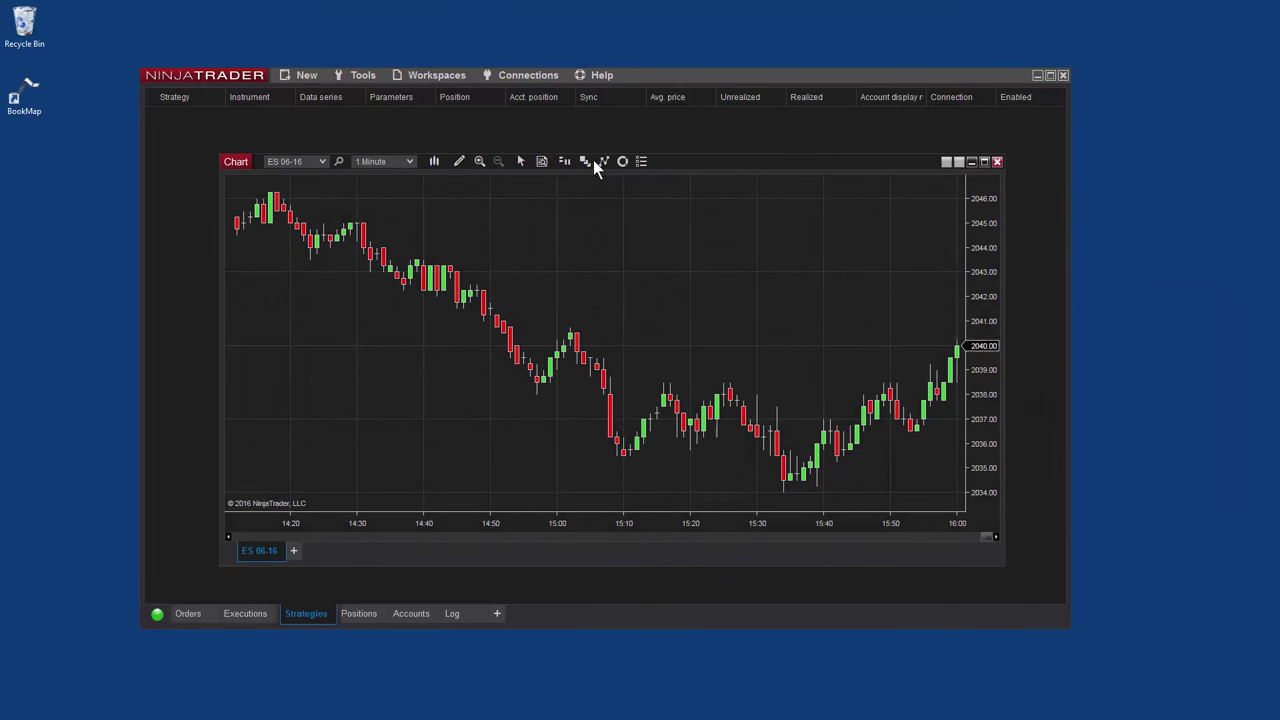
# - Add the BookMap xRay indicator to the chart in a new panel
pyautogui.click(603, 161)
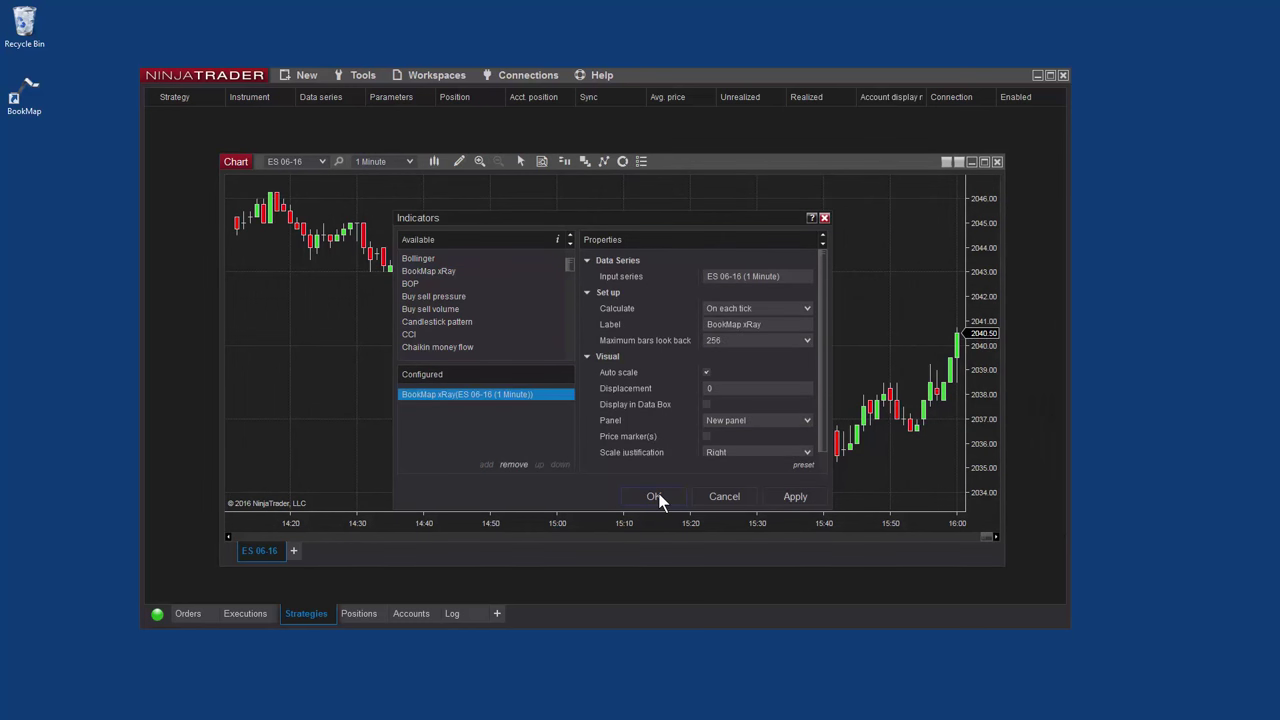
pyautogui.click(655, 496)
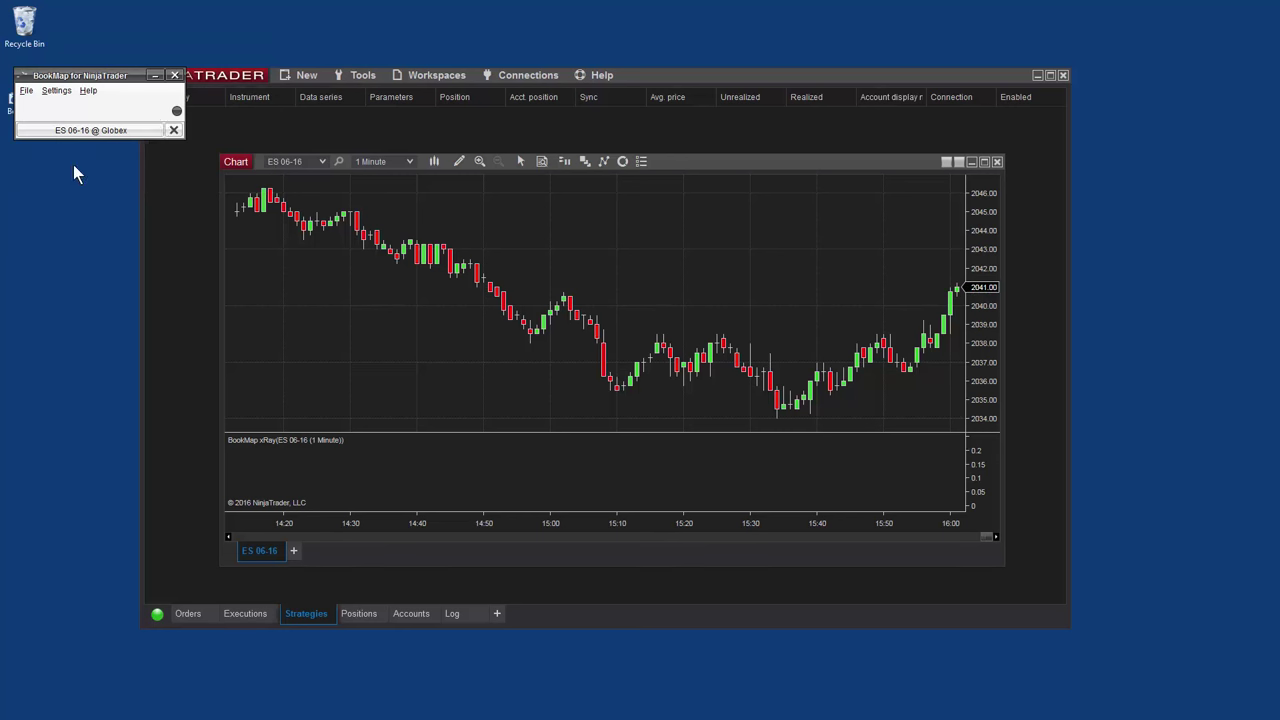
# - Select the ES 06-16 @ Globex feed in BookMap for NinjaTrader
pyautogui.click(90, 130)
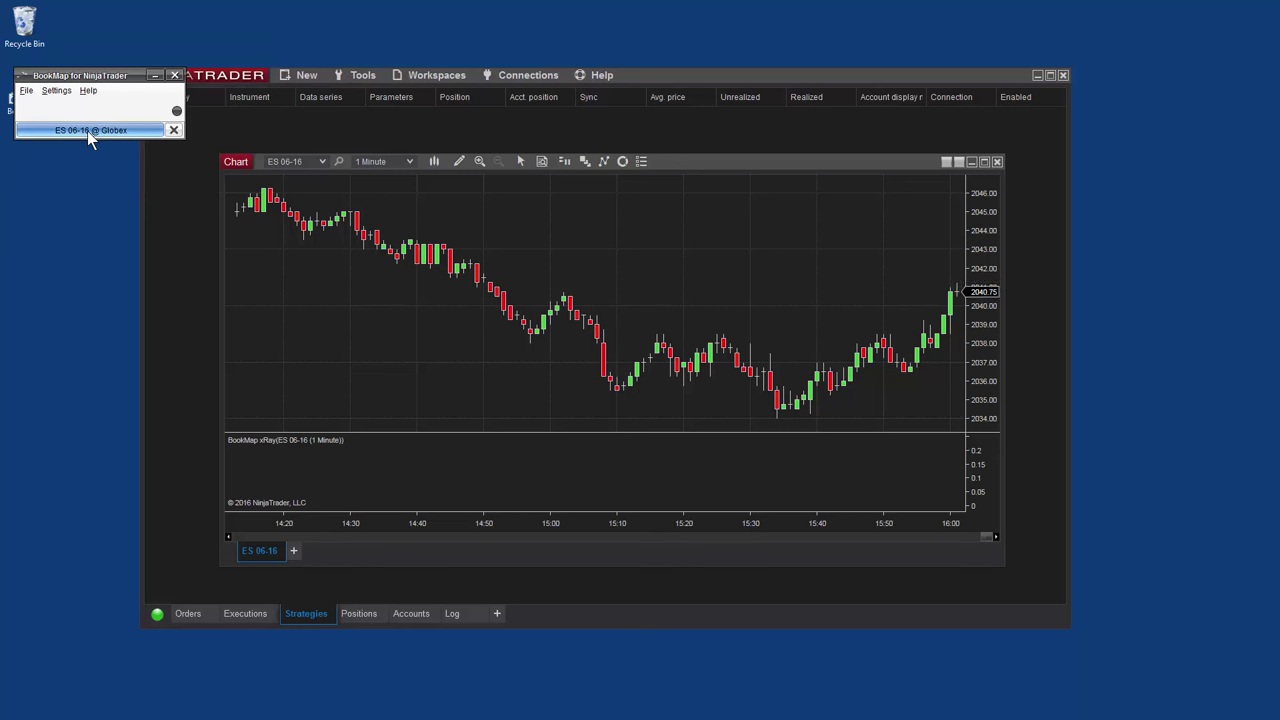